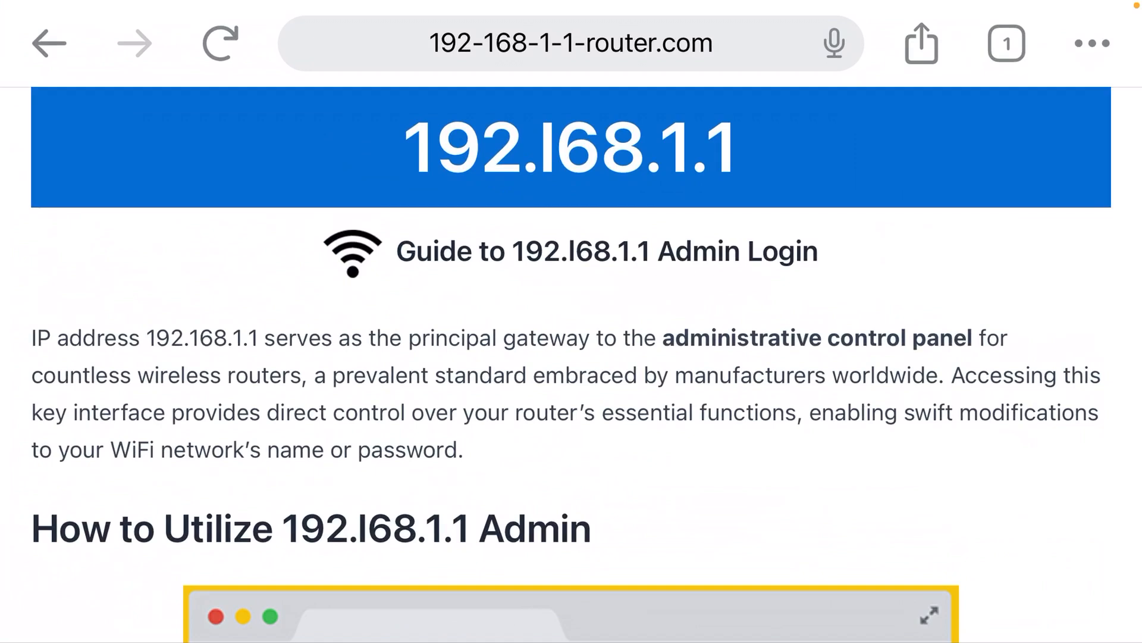
Start a new Google search for 192.l68.1.1 from the address bar
left_click(570, 43)
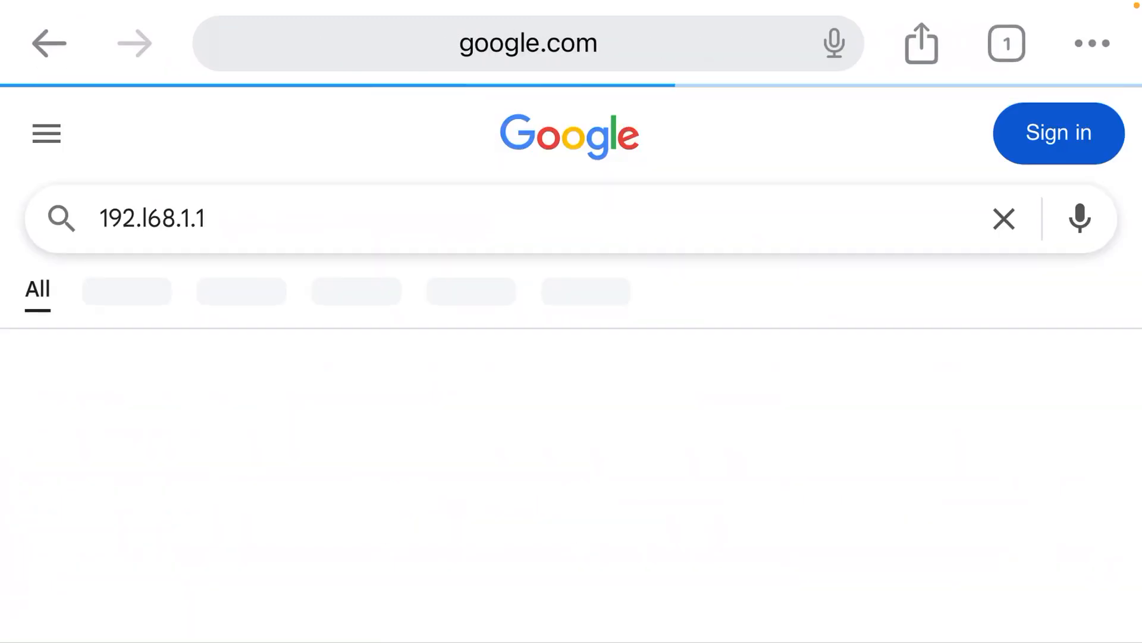
Run the 192.l68.1.1 search and scan the router-login results, returning to the top
key("Enter")
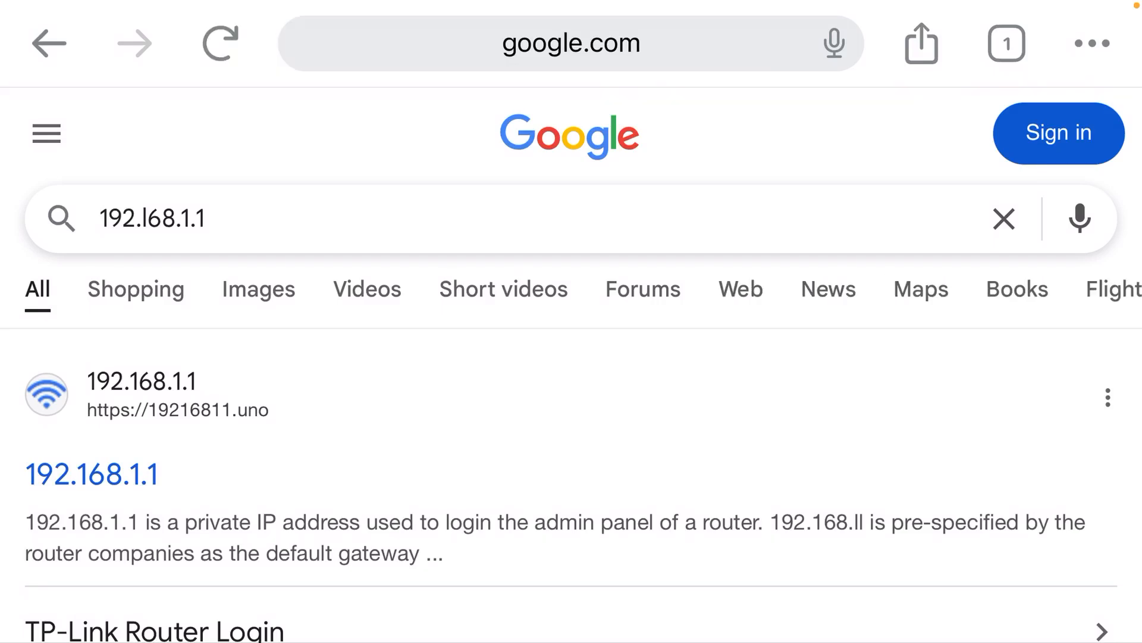
scroll("down", 3)
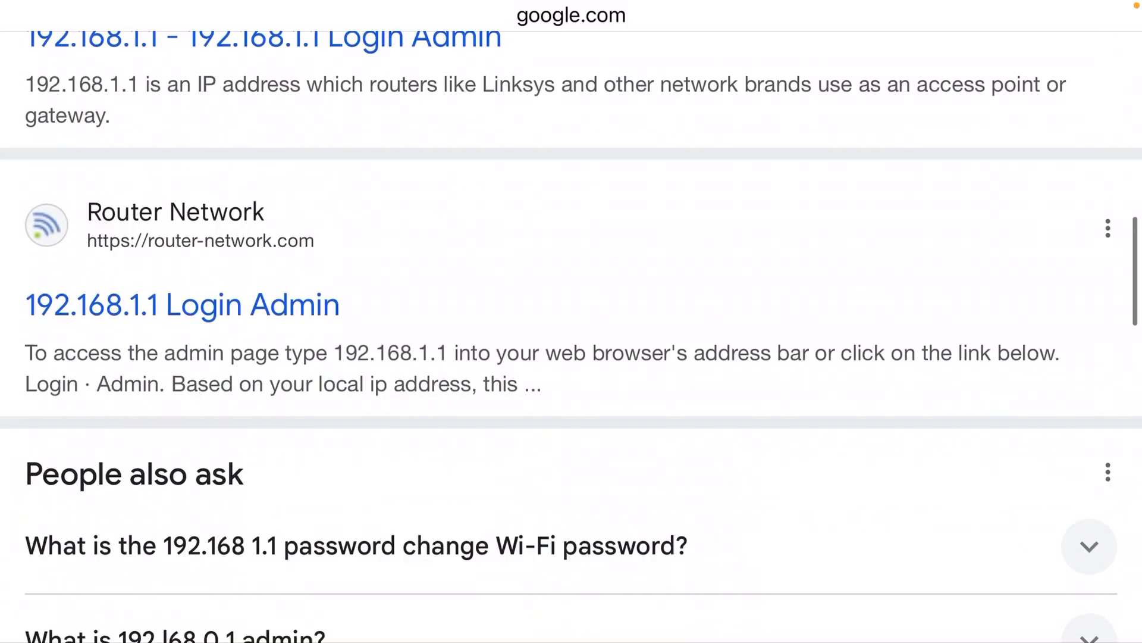
scroll("down", 3)
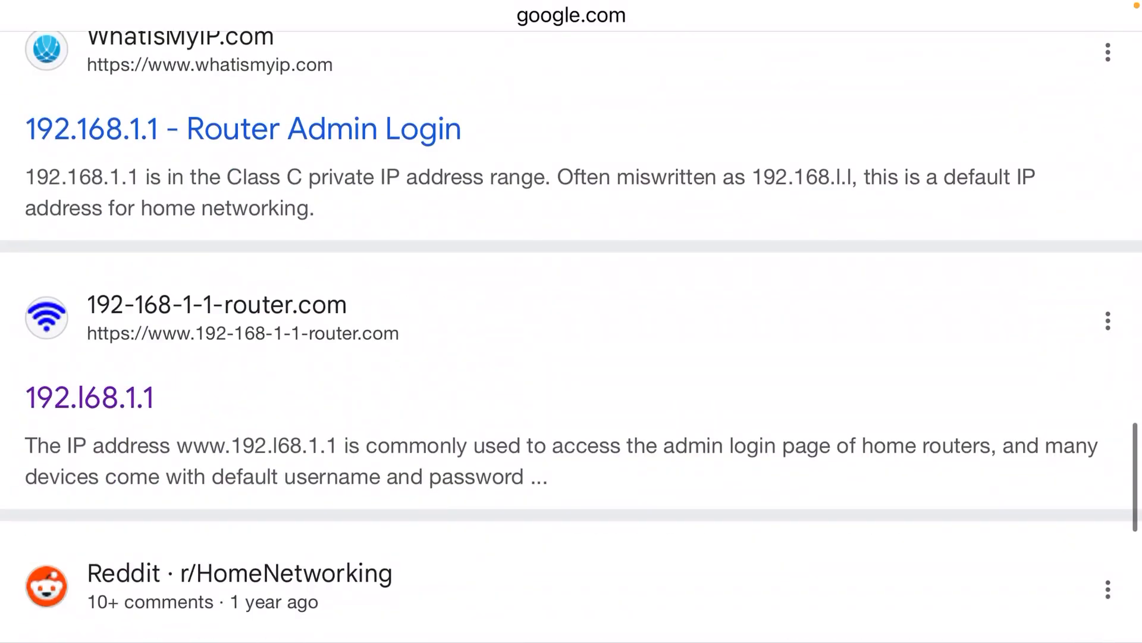
scroll("down", 3)
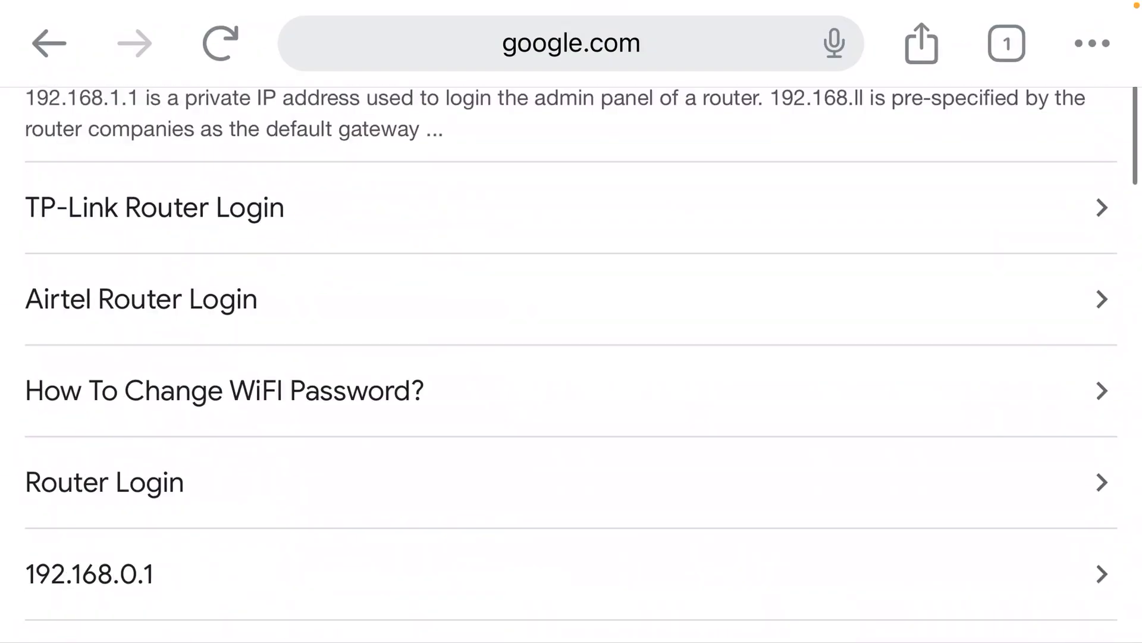
scroll("up", 3)
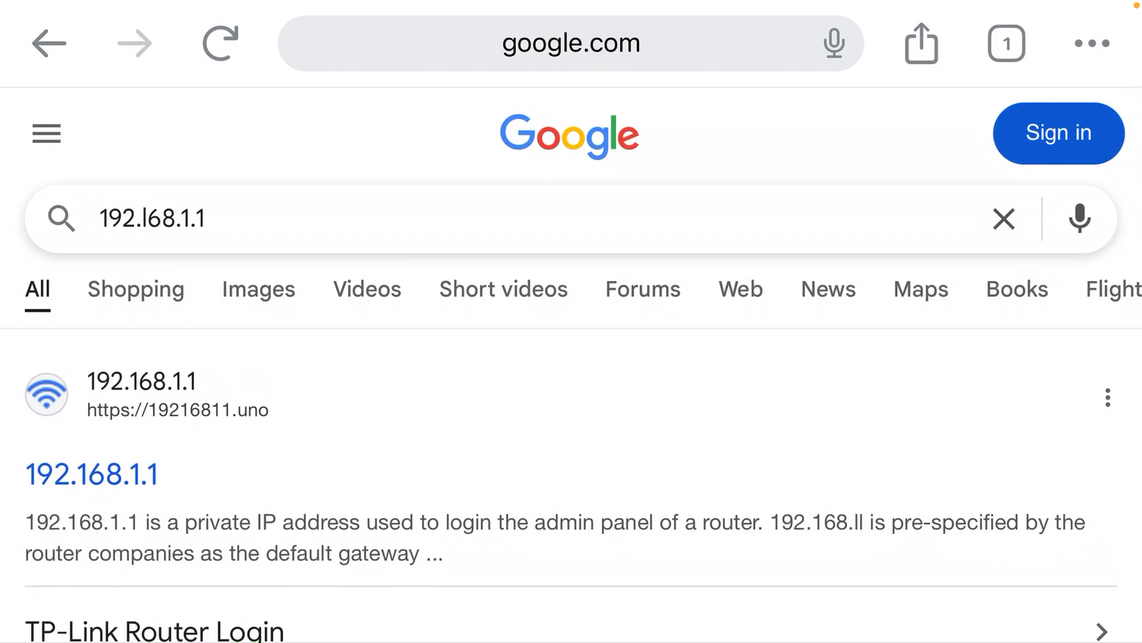
left_click(570, 43)
type("192.168.1.1")
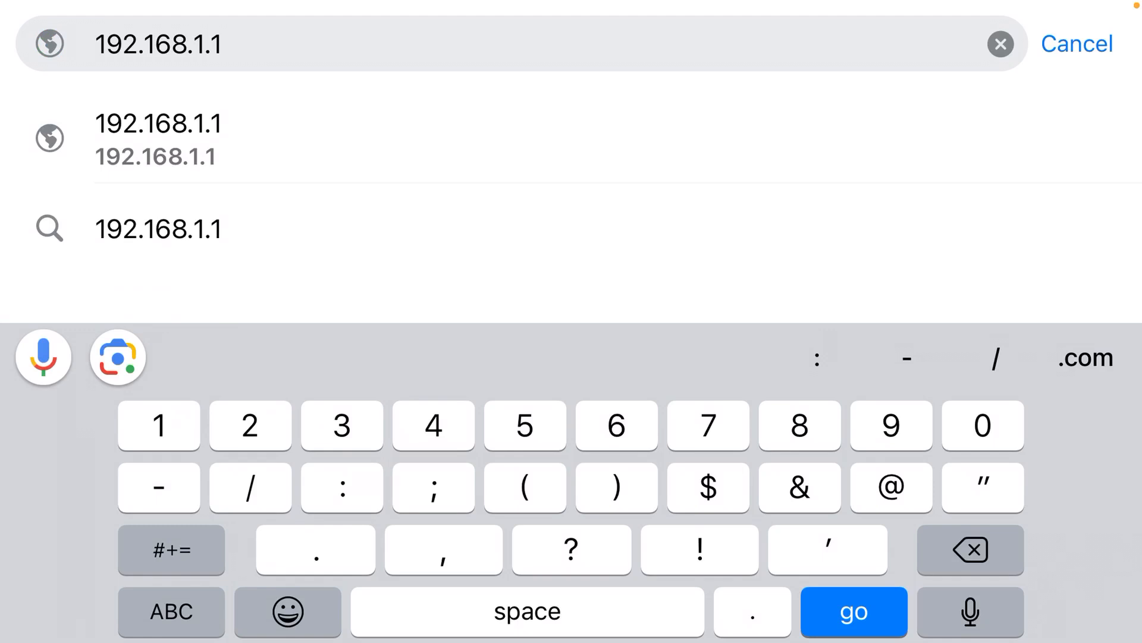
left_click(853, 611)
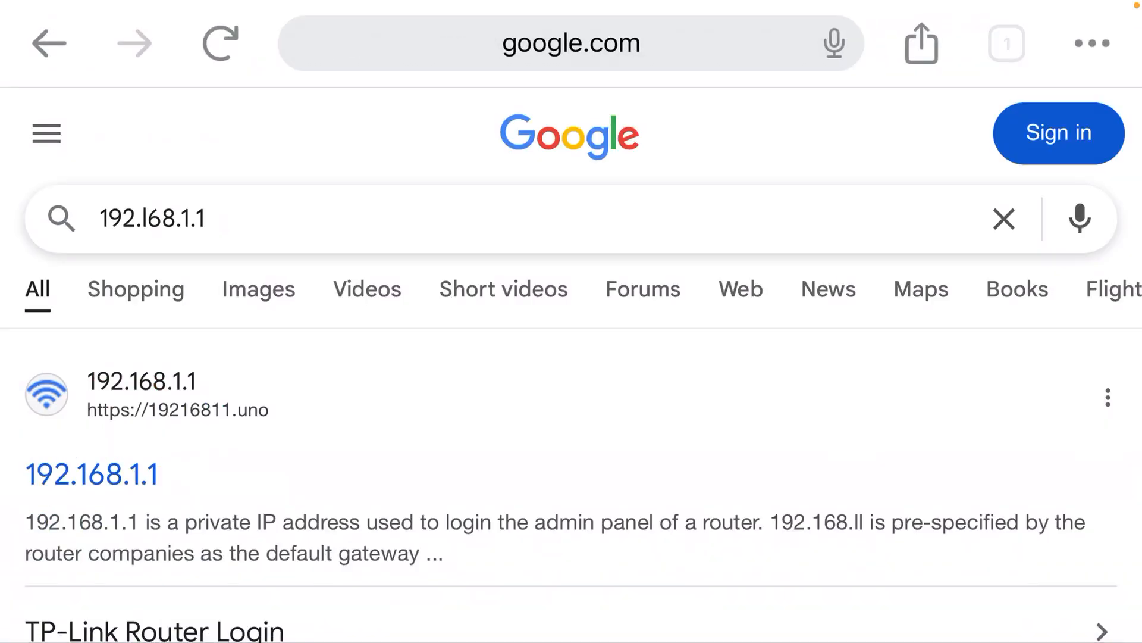